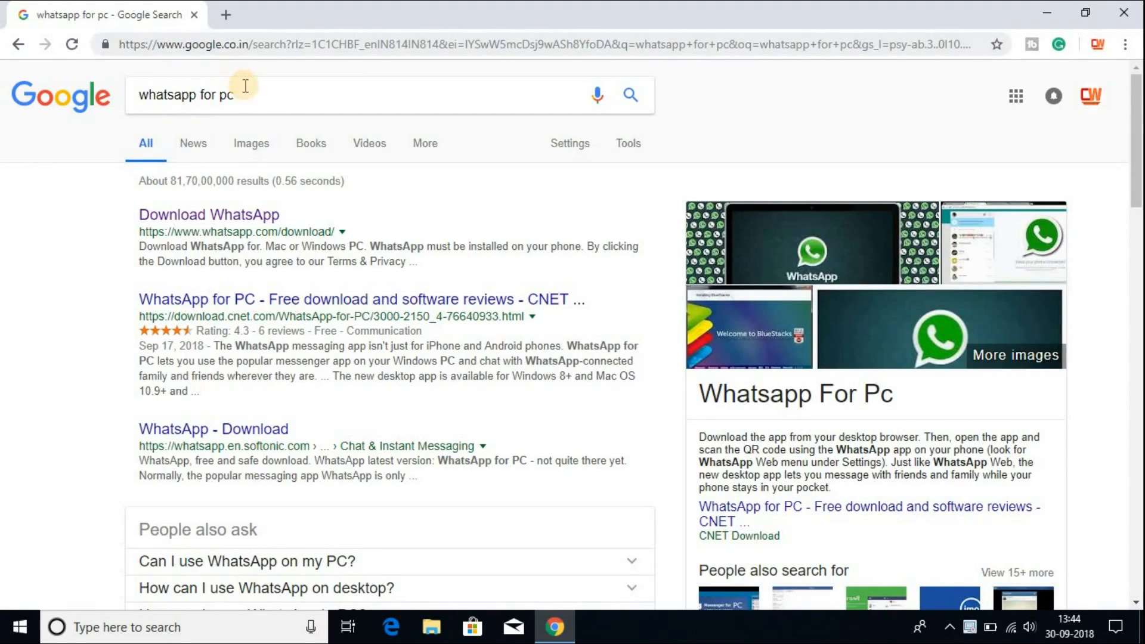
{"action": "mouse_move", "coordinate": [229, 230]}
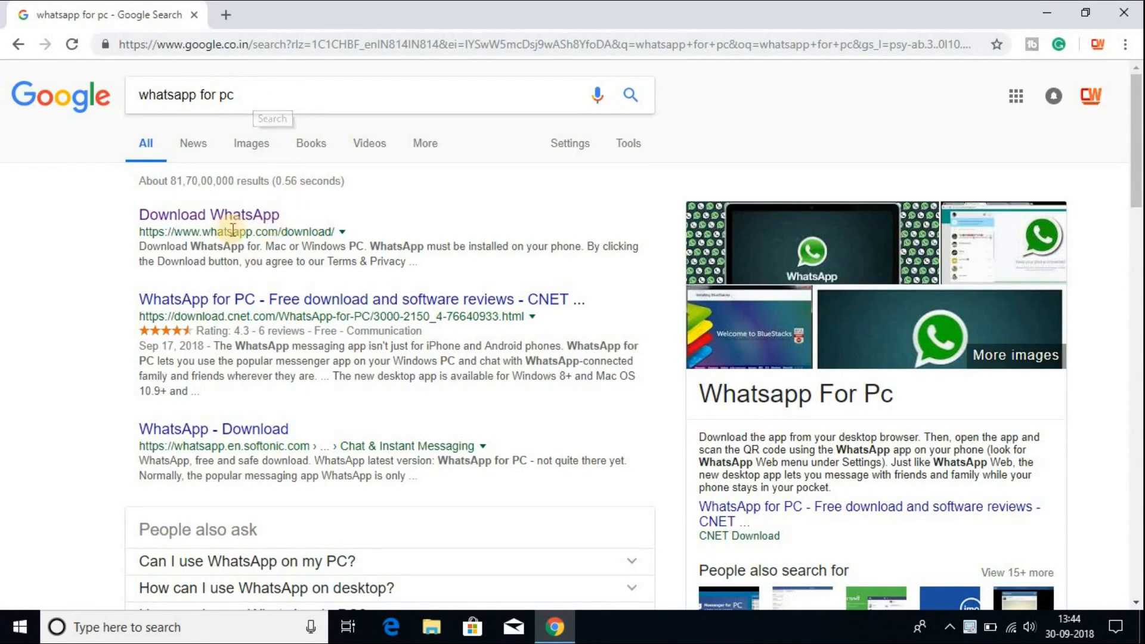
{"action": "mouse_move", "coordinate": [244, 263]}
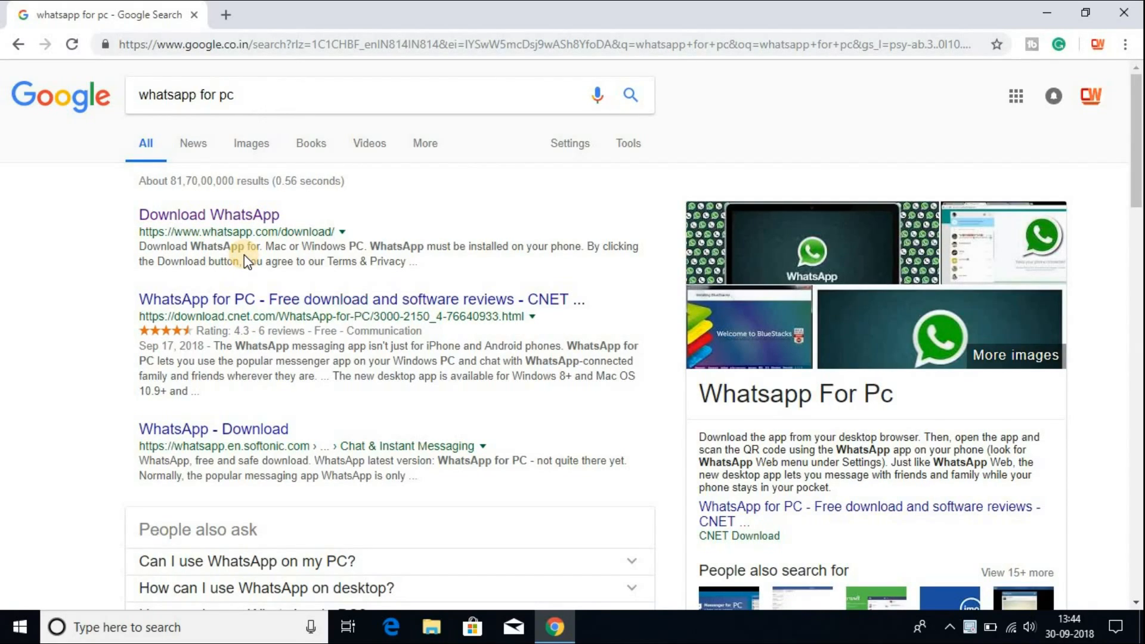
- Open the official whatsapp.com/download result from the Google search for 'whatsapp for pc'
{"action": "left_click", "coordinate": [208, 215]}
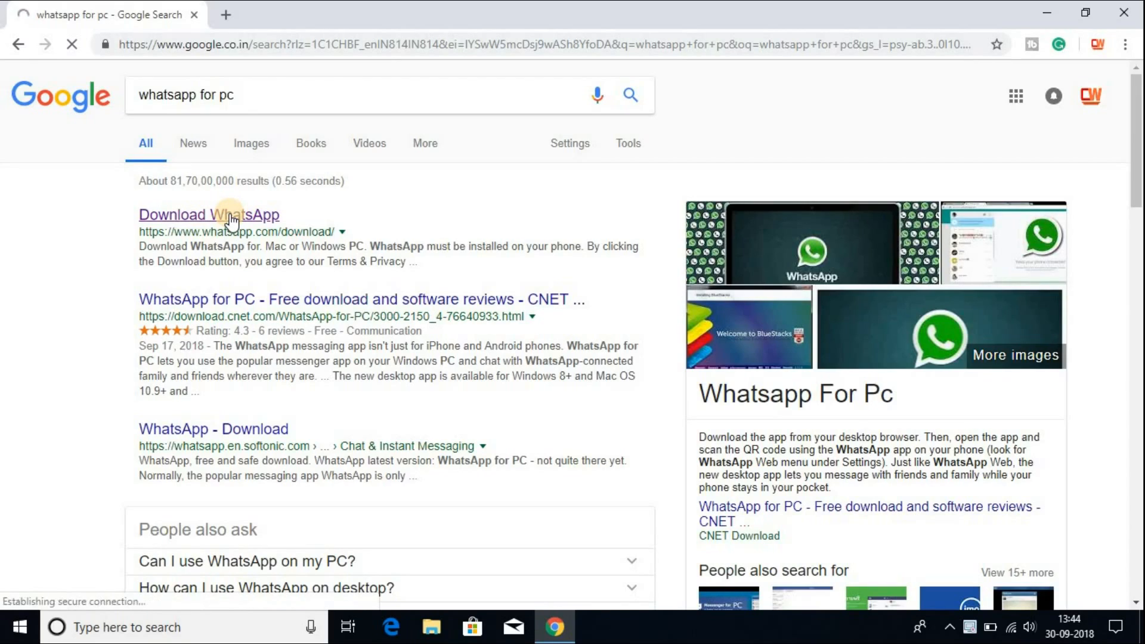
- Scroll the download page to the 'Download for Windows (64-bit)' button and 32-bit link
{"action": "left_click", "coordinate": [208, 215]}
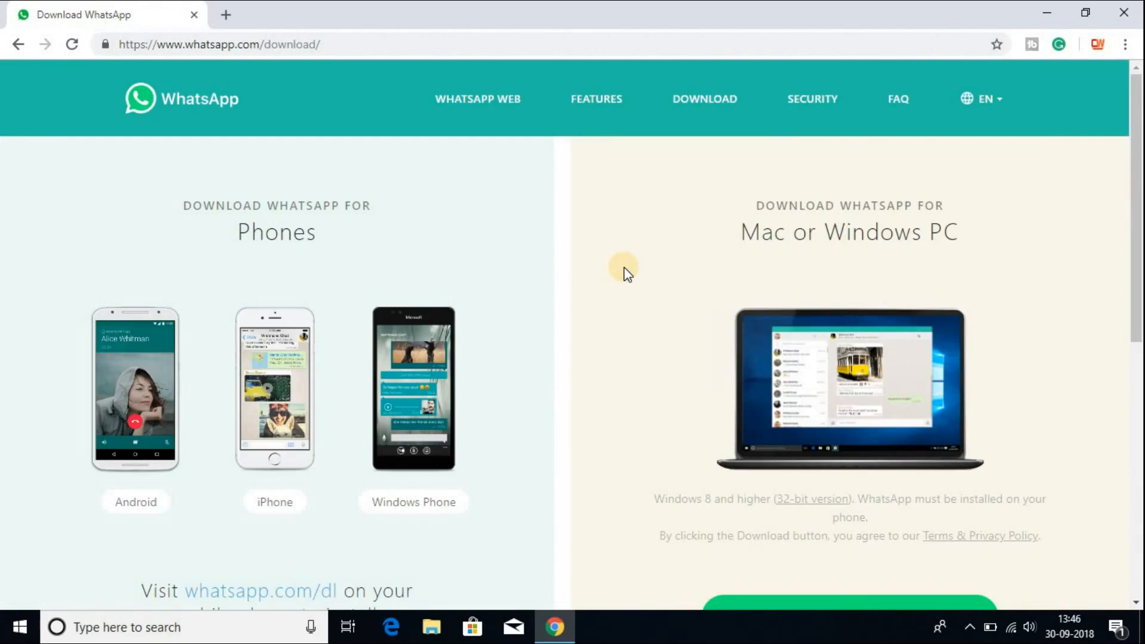
{"action": "mouse_move", "coordinate": [694, 284]}
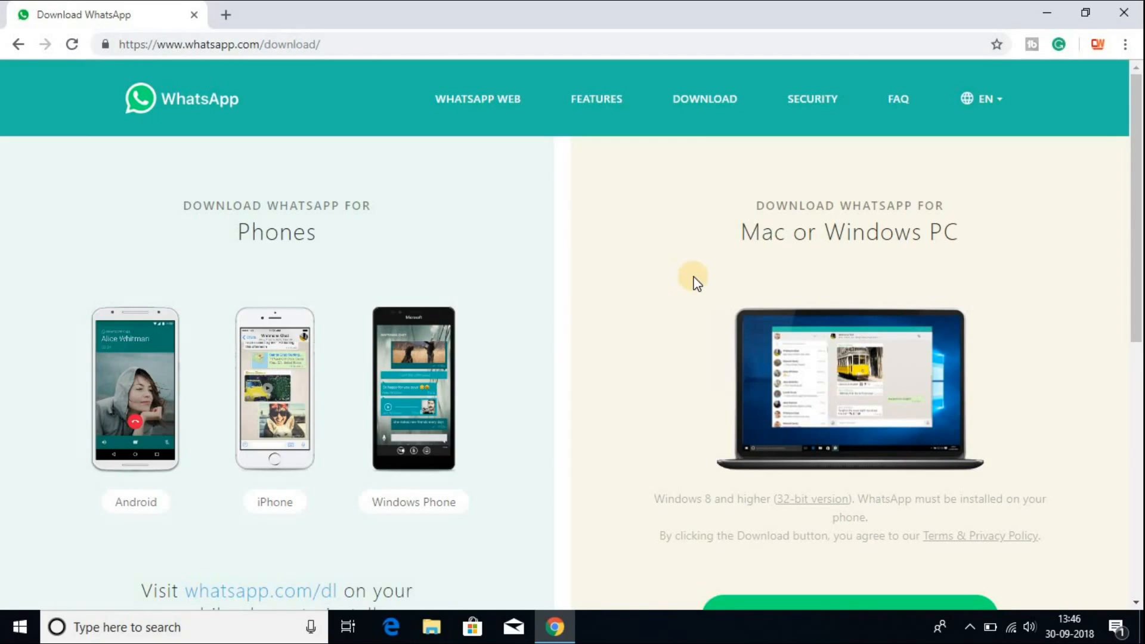
{"action": "mouse_move", "coordinate": [763, 204]}
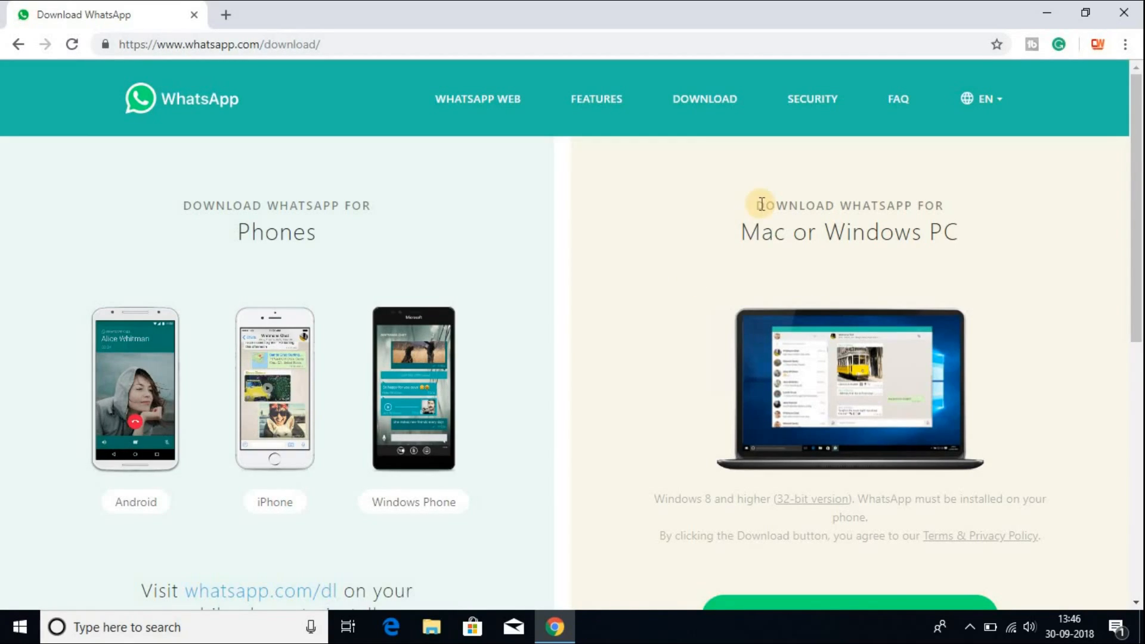
{"action": "mouse_move", "coordinate": [1013, 265]}
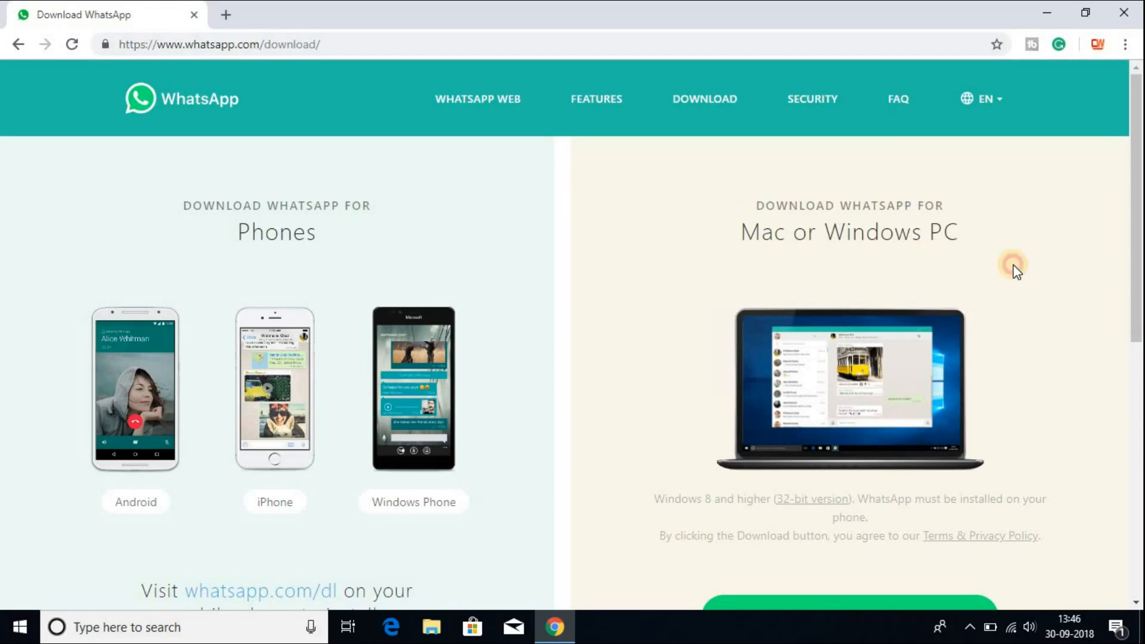
{"action": "scroll", "scroll_direction": "down", "scroll_amount": 3}
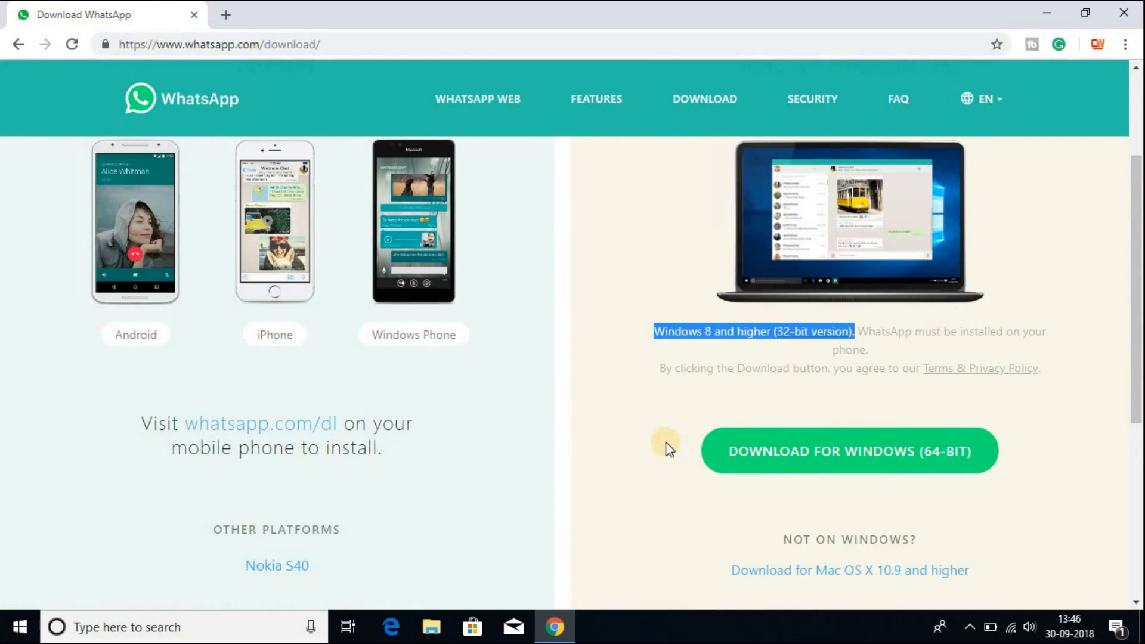
{"action": "mouse_move", "coordinate": [964, 465]}
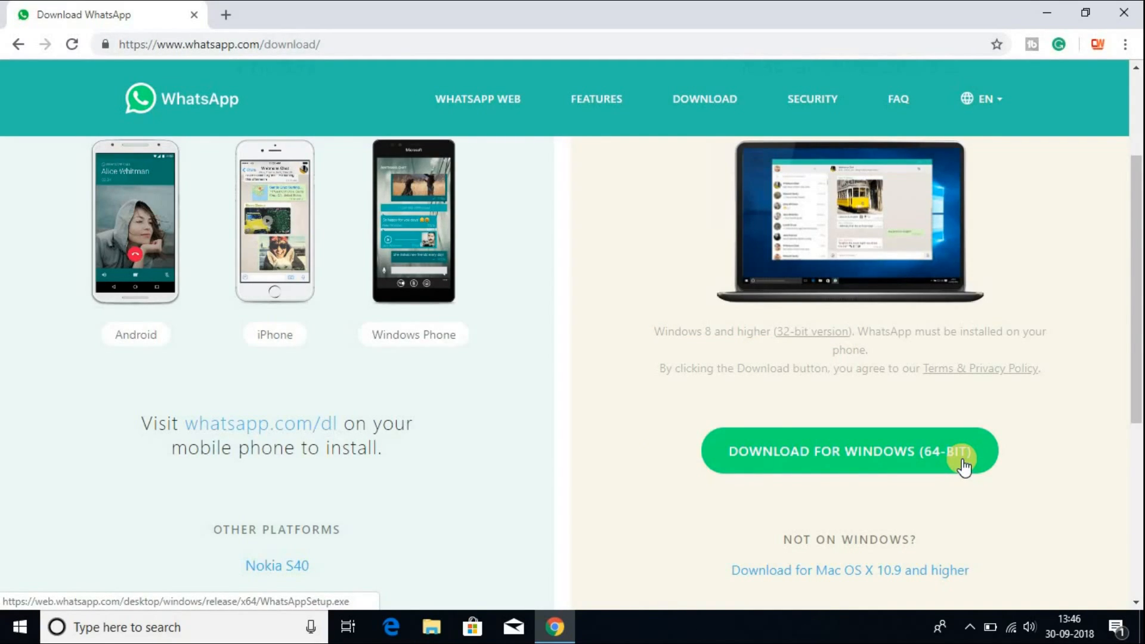
{"action": "mouse_move", "coordinate": [811, 339]}
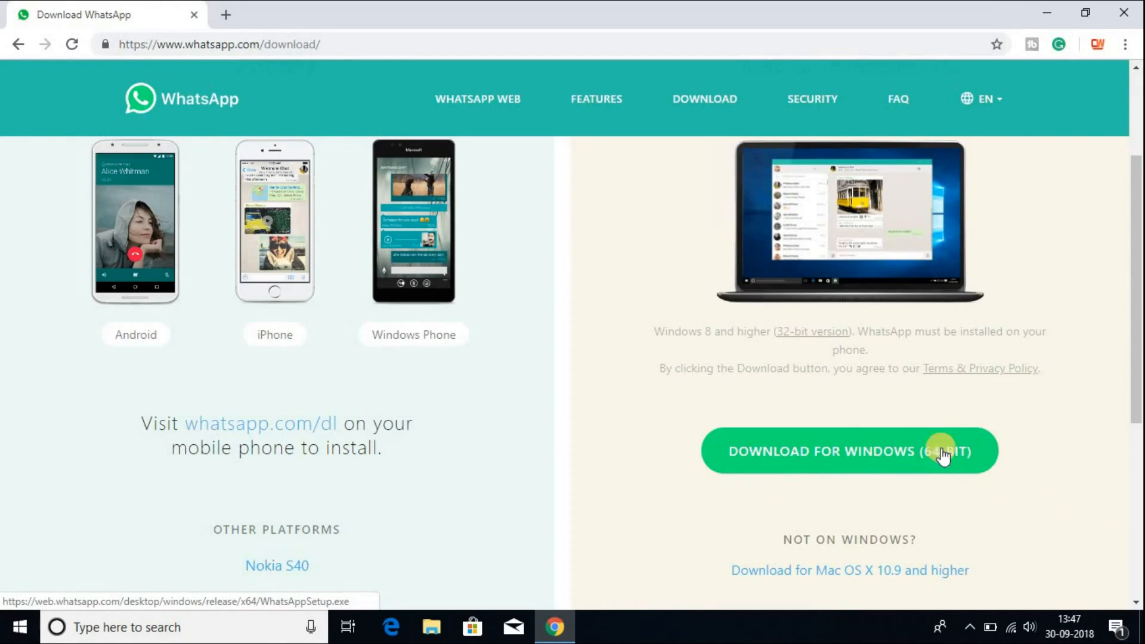
{"action": "mouse_move", "coordinate": [656, 402]}
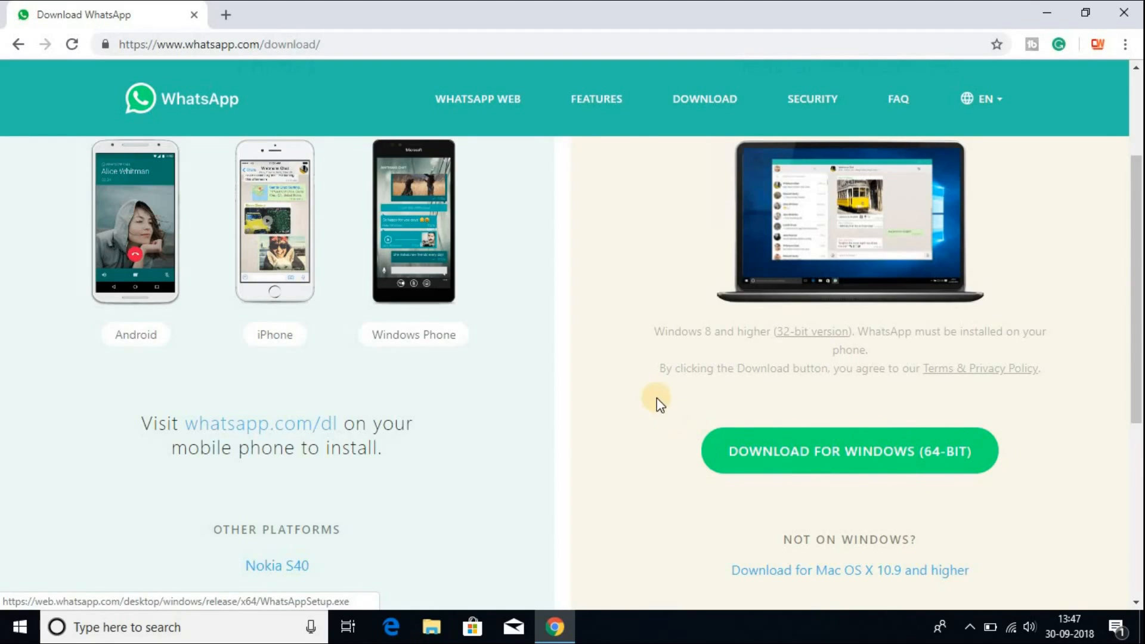
{"action": "mouse_move", "coordinate": [635, 391]}
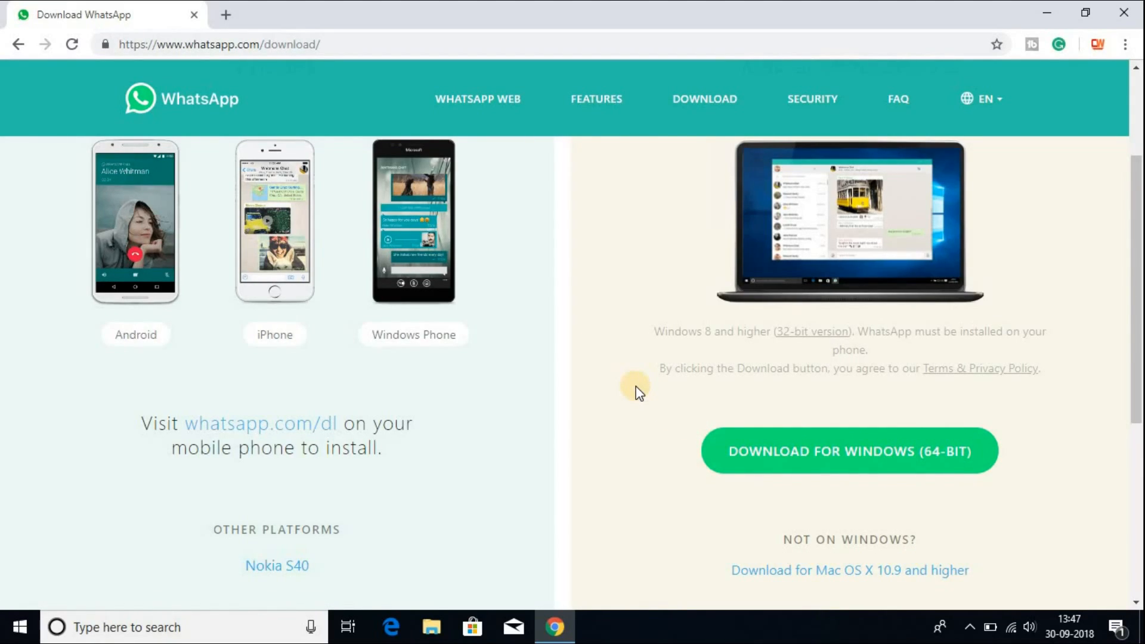
- View Settings > System > About to confirm the System type reads 64-bit operating system
{"action": "right_click", "coordinate": [14, 626]}
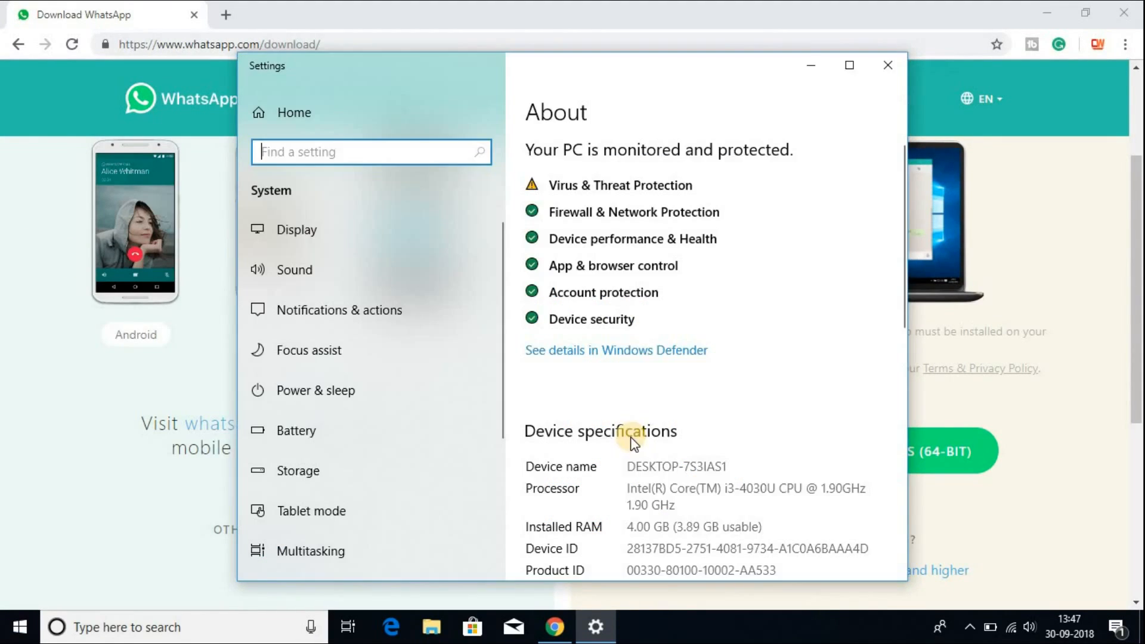
{"action": "scroll", "scroll_direction": "down", "scroll_amount": 3}
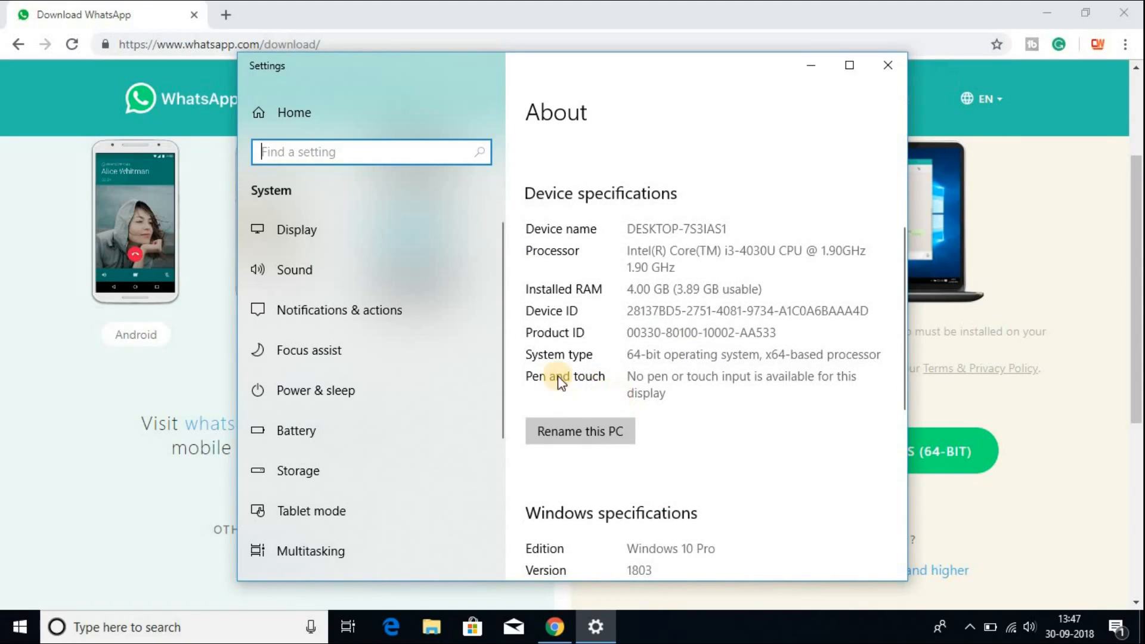
{"action": "mouse_move", "coordinate": [608, 377]}
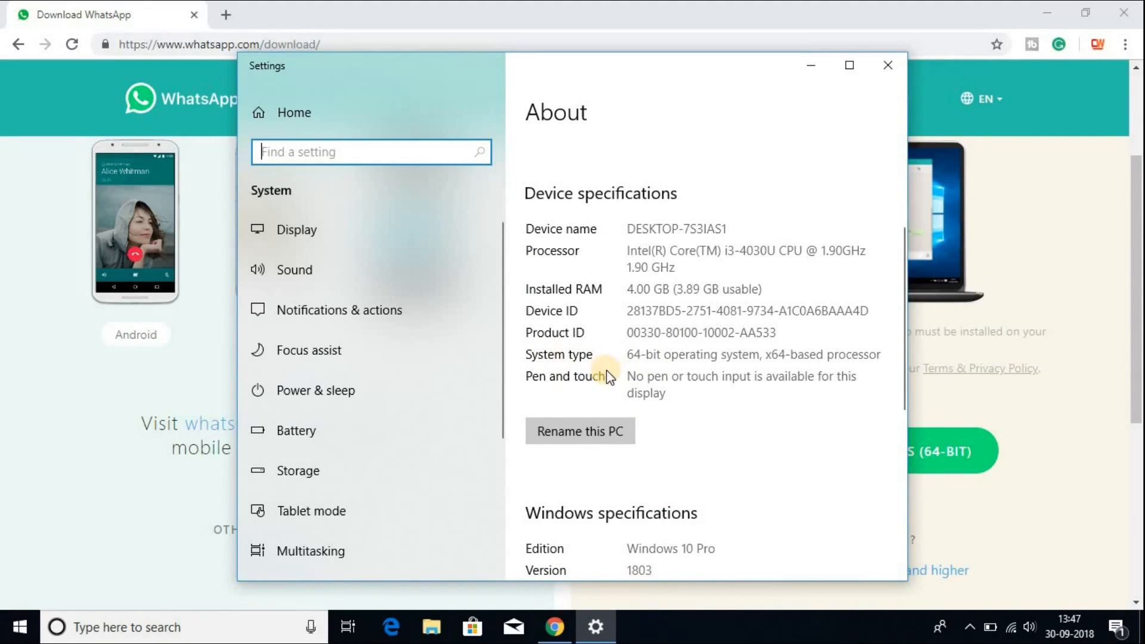
{"action": "mouse_move", "coordinate": [700, 369]}
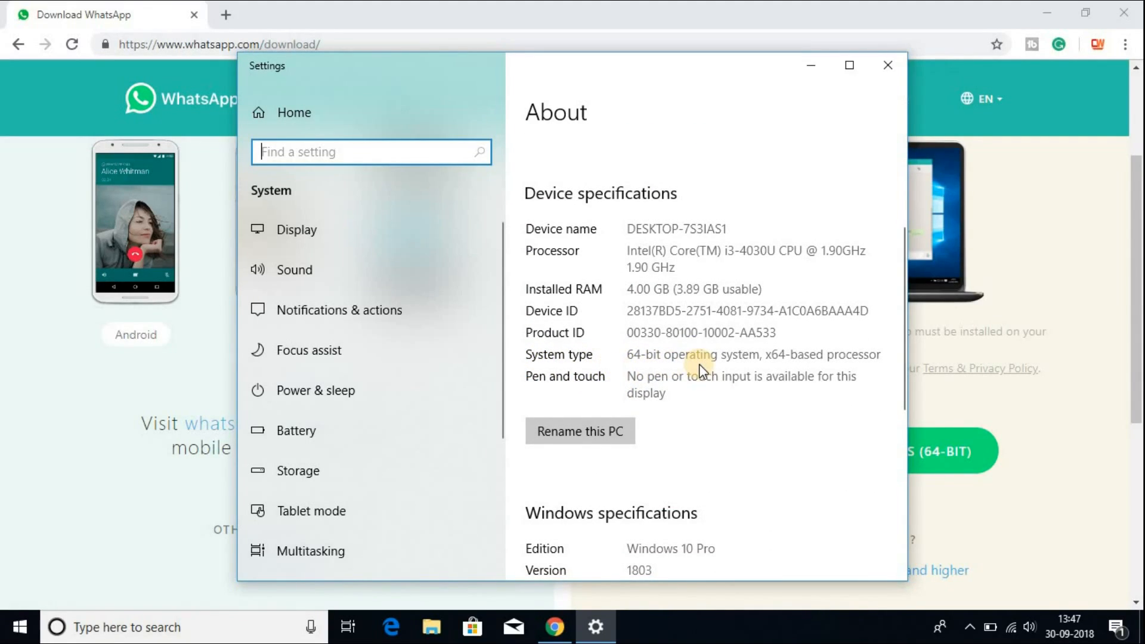
{"action": "mouse_move", "coordinate": [984, 498]}
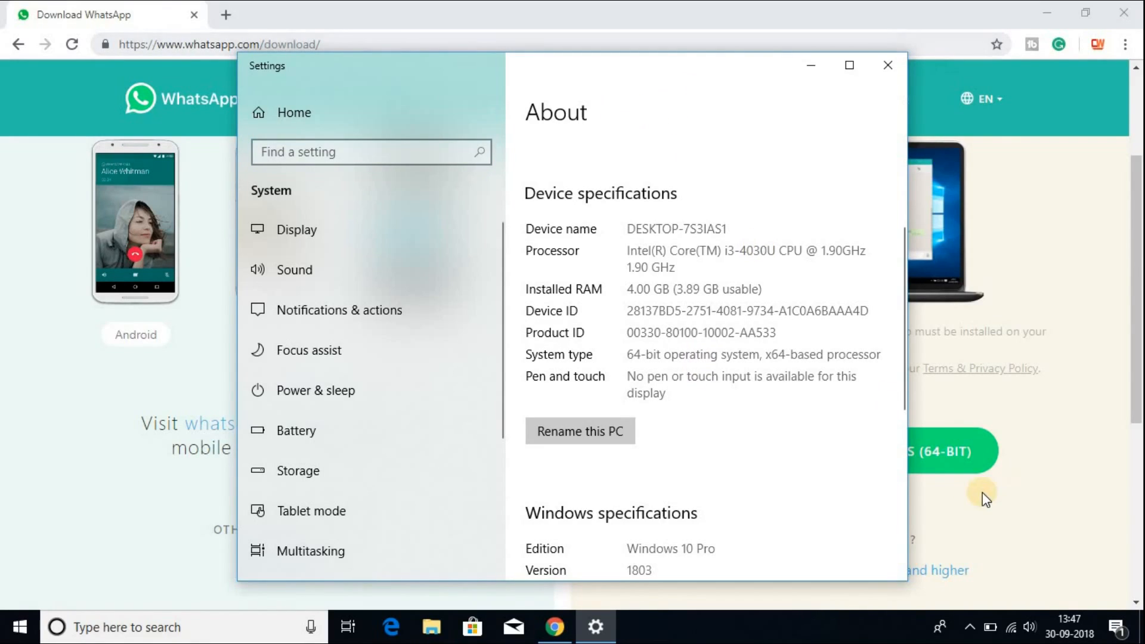
{"action": "mouse_move", "coordinate": [705, 433]}
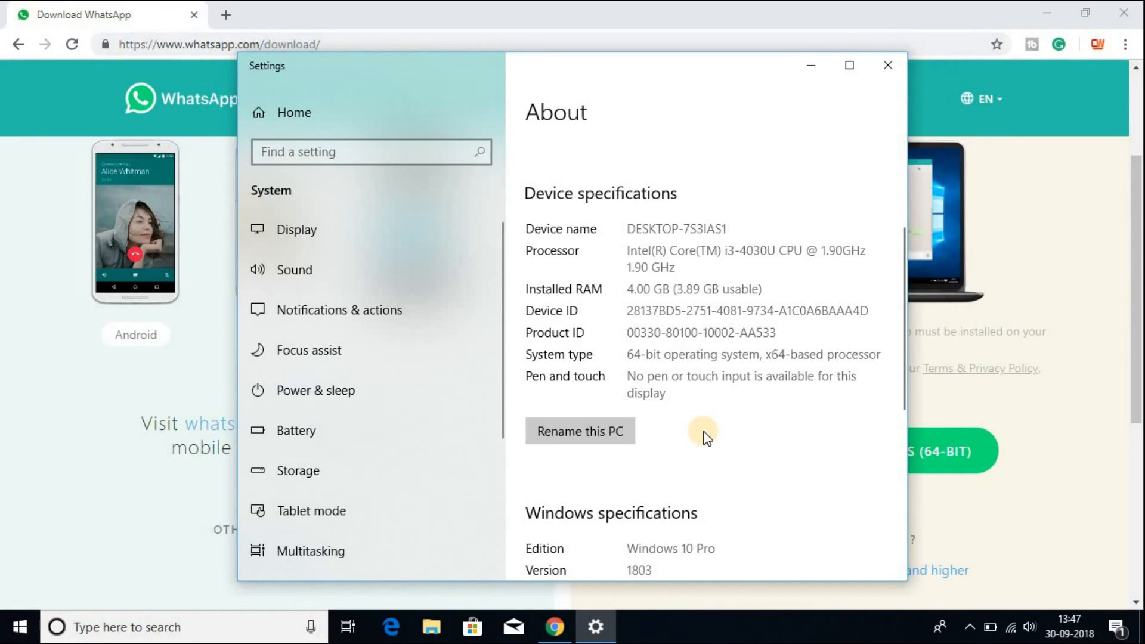
{"action": "mouse_move", "coordinate": [888, 65]}
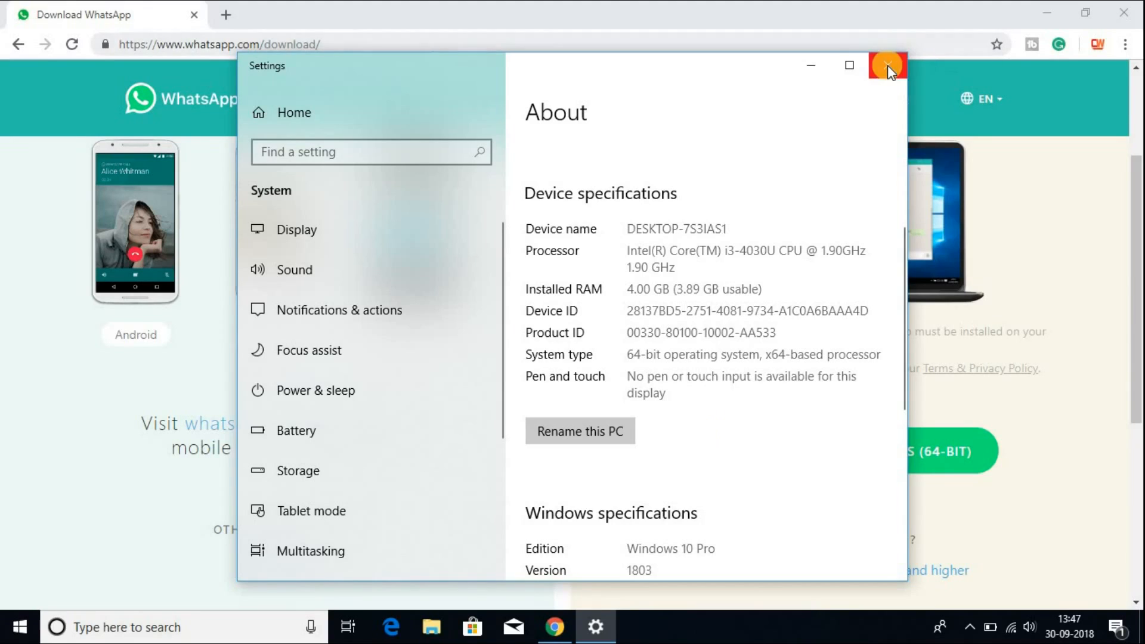
- Close Settings and download the WhatsApp installer via 'Download for Windows (64-bit)'
{"action": "left_click", "coordinate": [887, 64]}
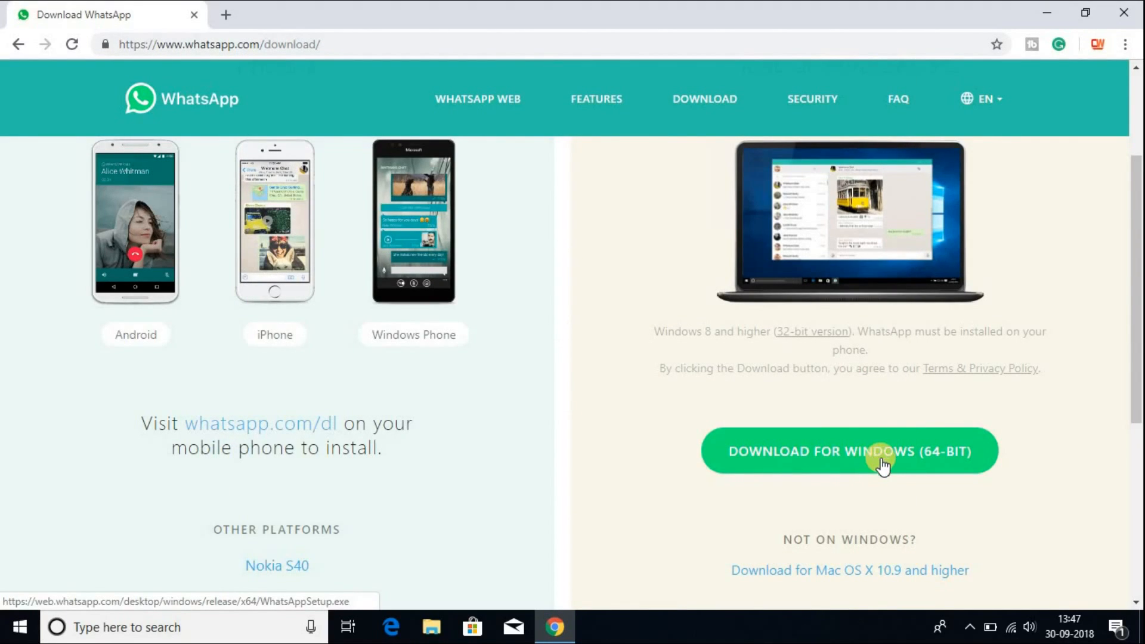
{"action": "left_click", "coordinate": [849, 451]}
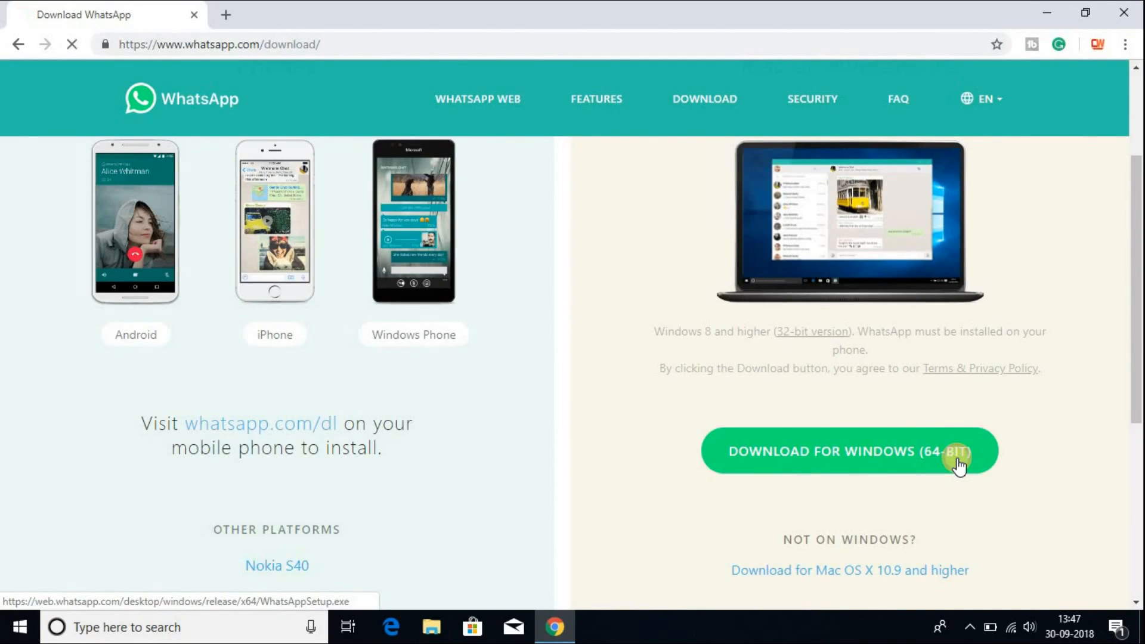
{"action": "left_click", "coordinate": [849, 451]}
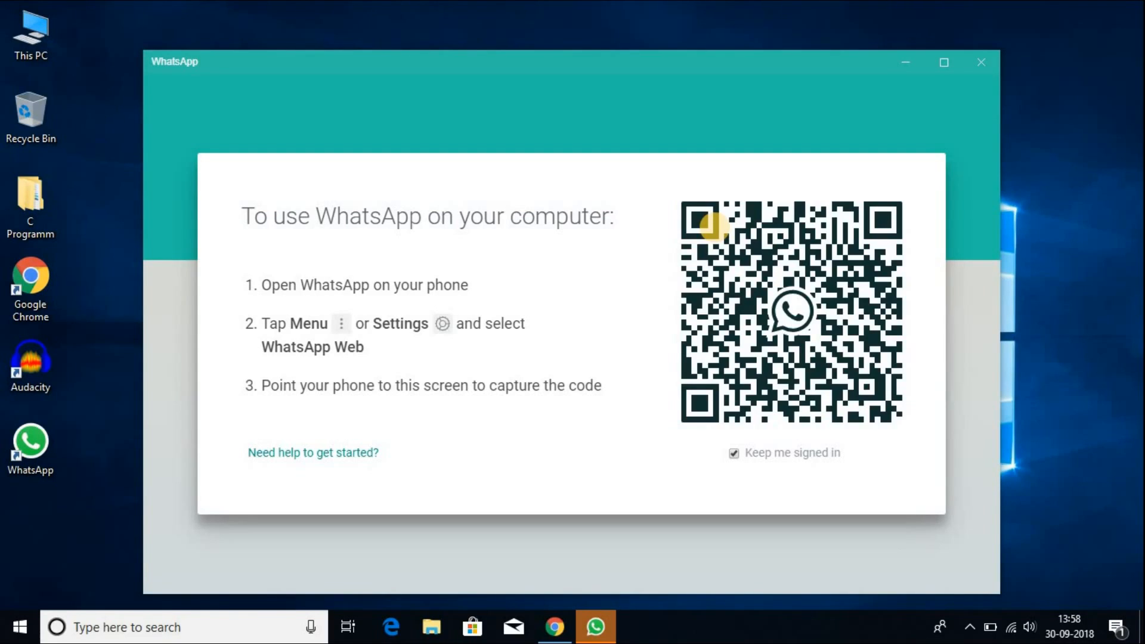
{"action": "mouse_move", "coordinate": [354, 386]}
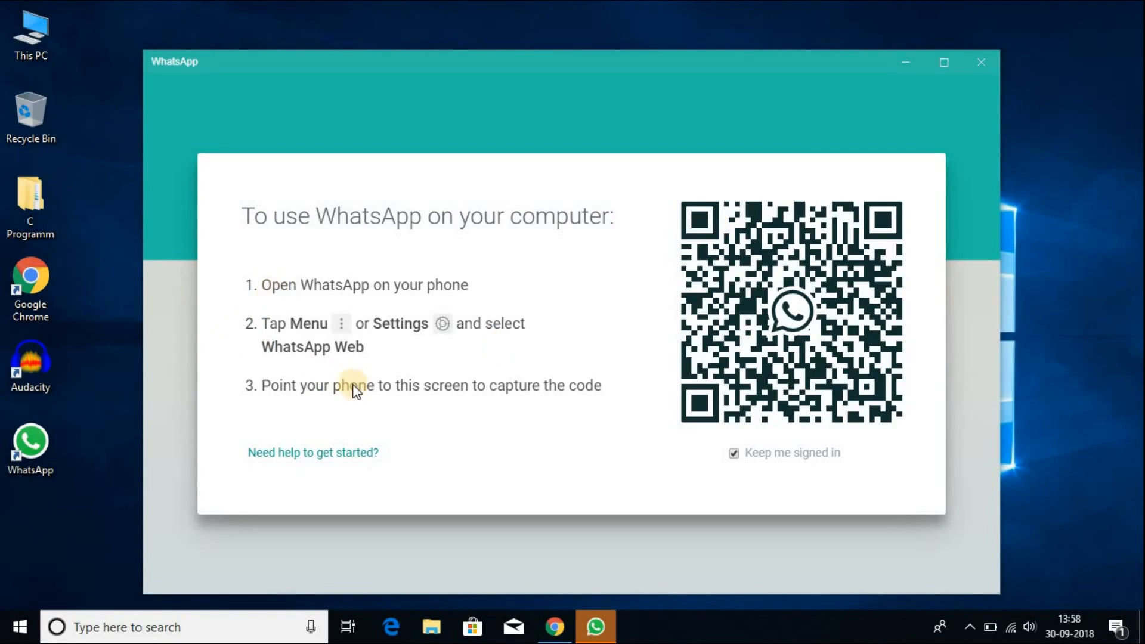
{"action": "mouse_move", "coordinate": [694, 186]}
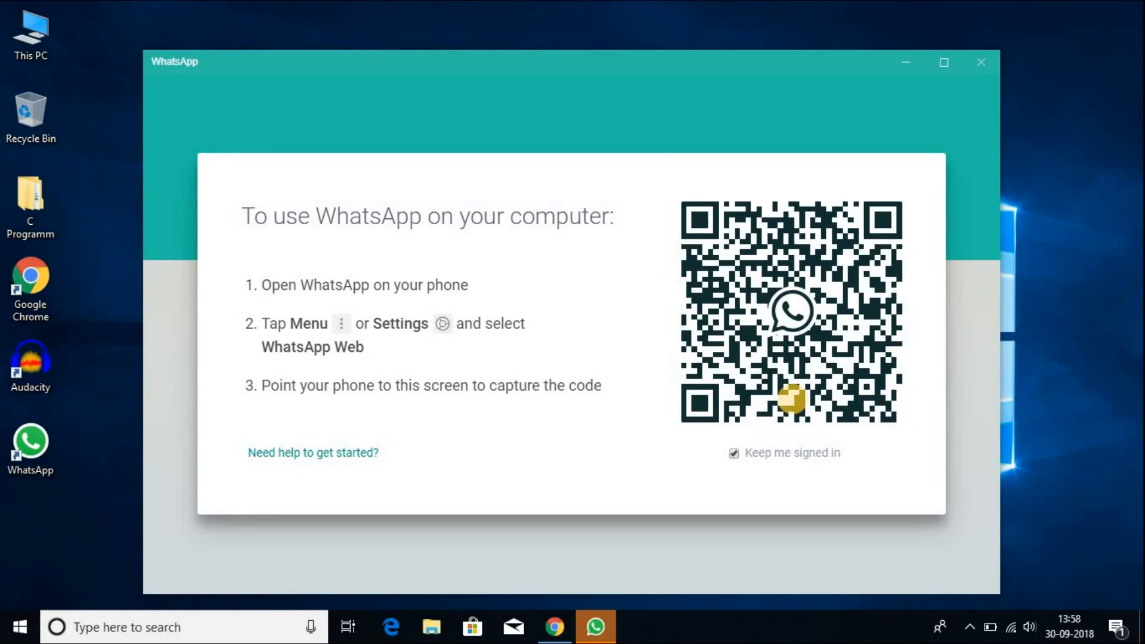
{"action": "mouse_move", "coordinate": [438, 295]}
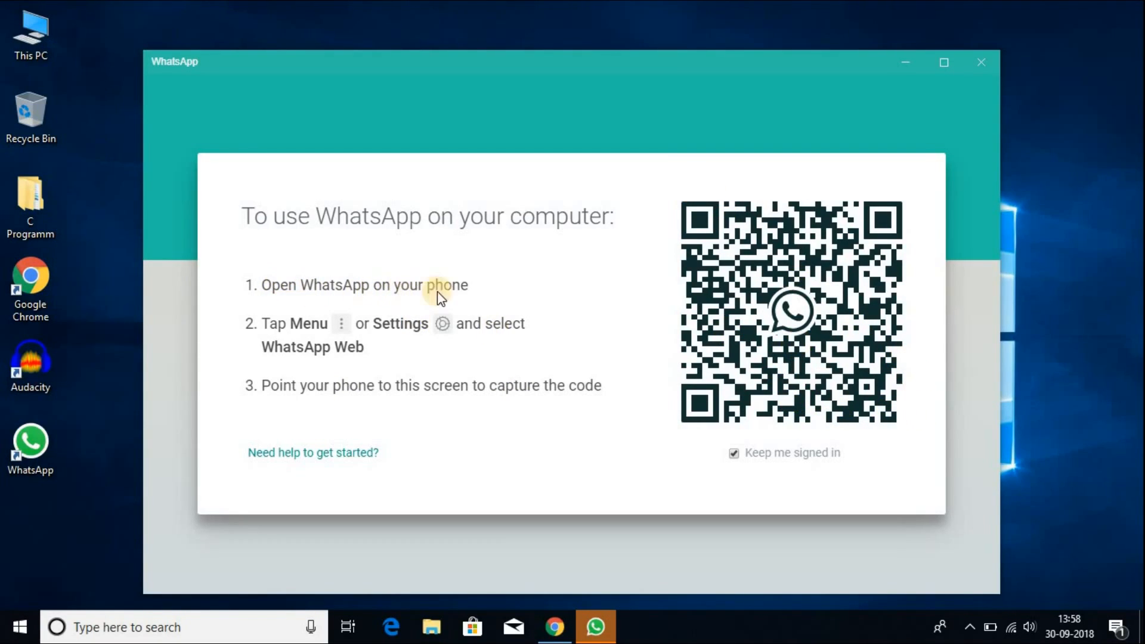
{"action": "mouse_move", "coordinate": [344, 334]}
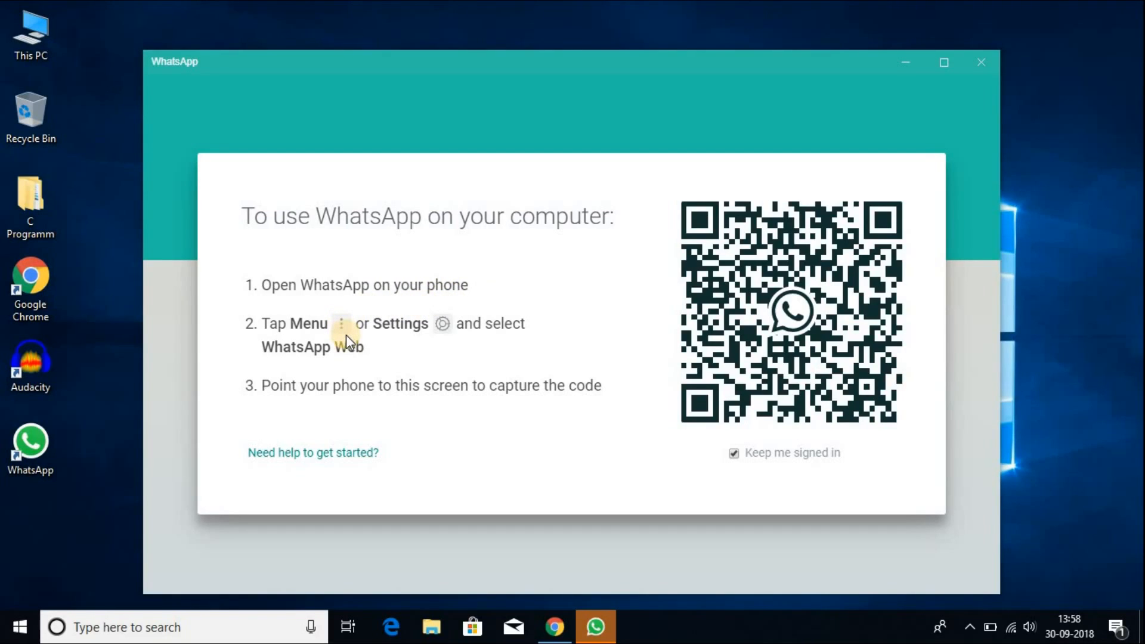
{"action": "mouse_move", "coordinate": [511, 338]}
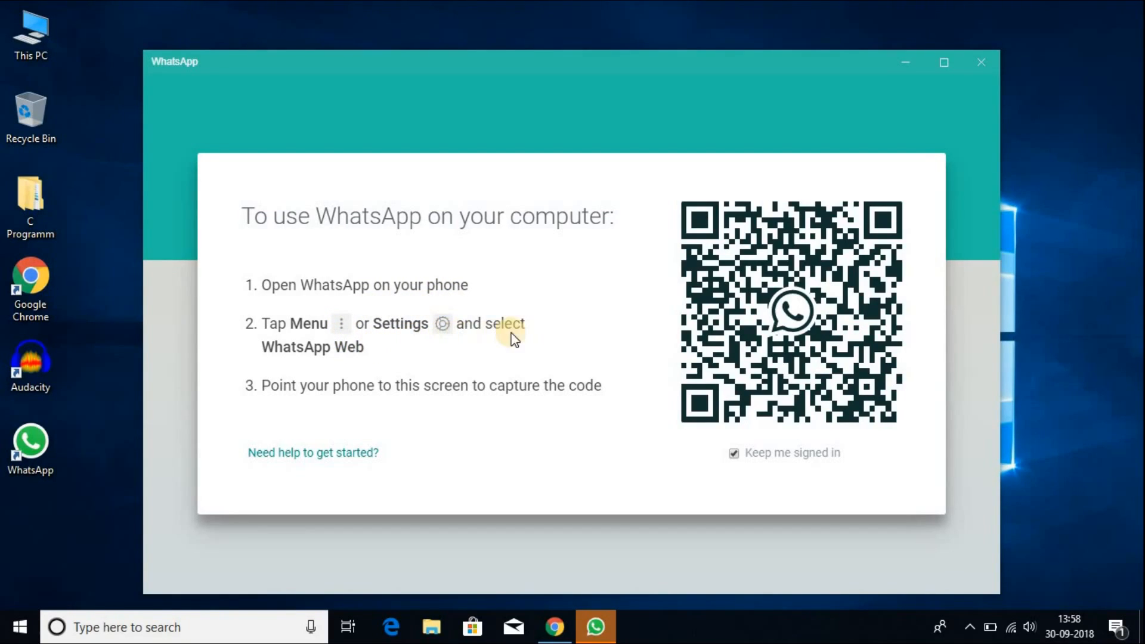
{"action": "mouse_move", "coordinate": [368, 366]}
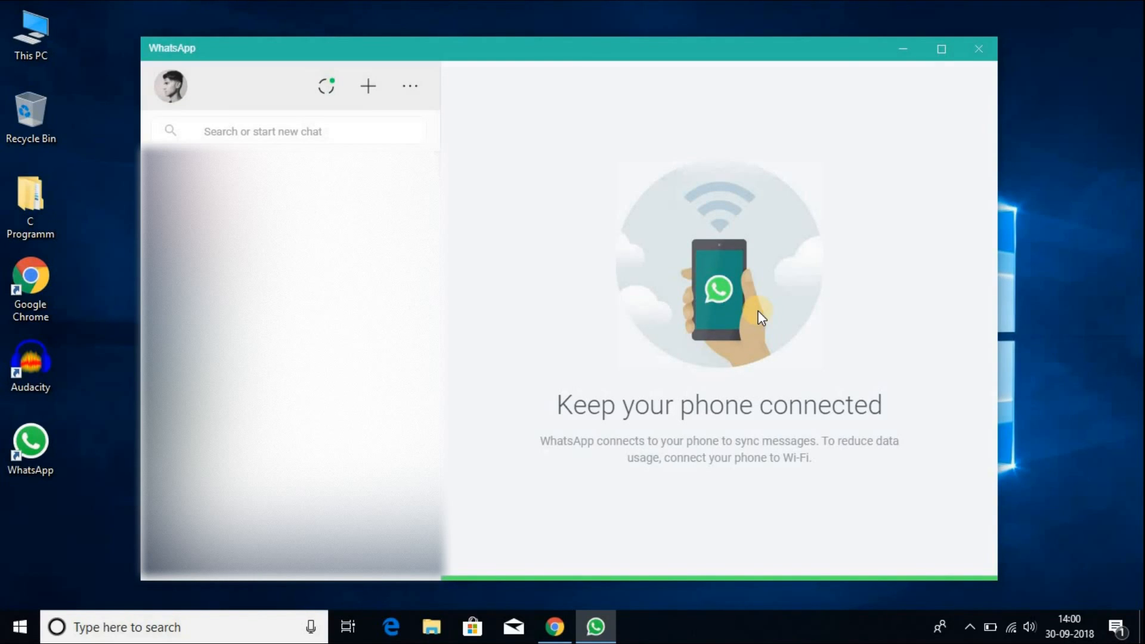
{"action": "mouse_move", "coordinate": [794, 262]}
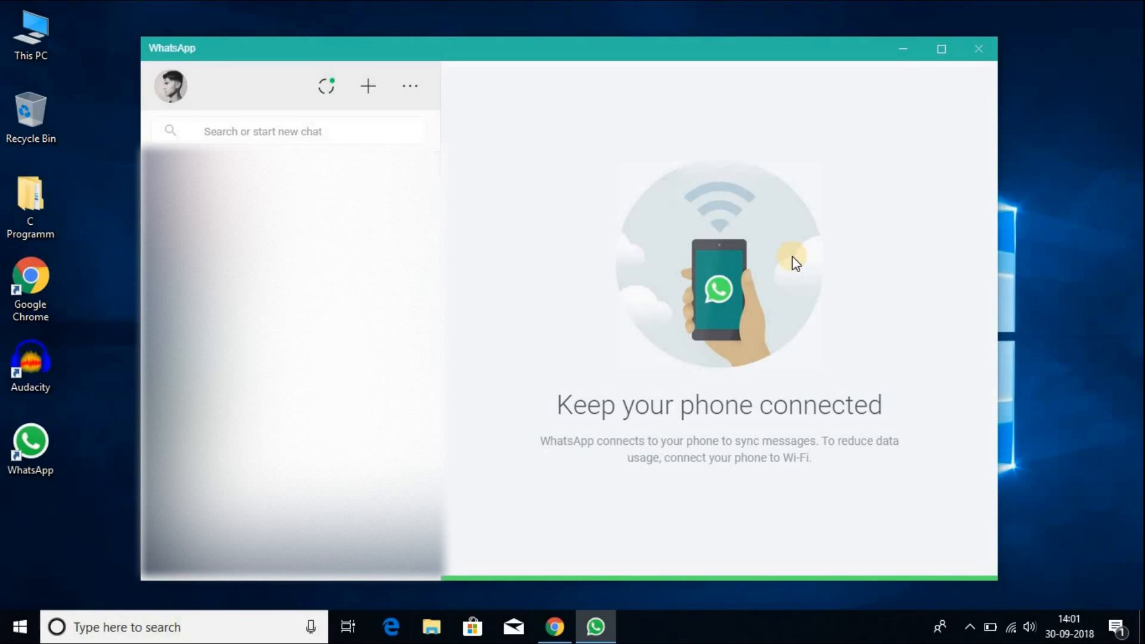
{"action": "left_click", "coordinate": [554, 626]}
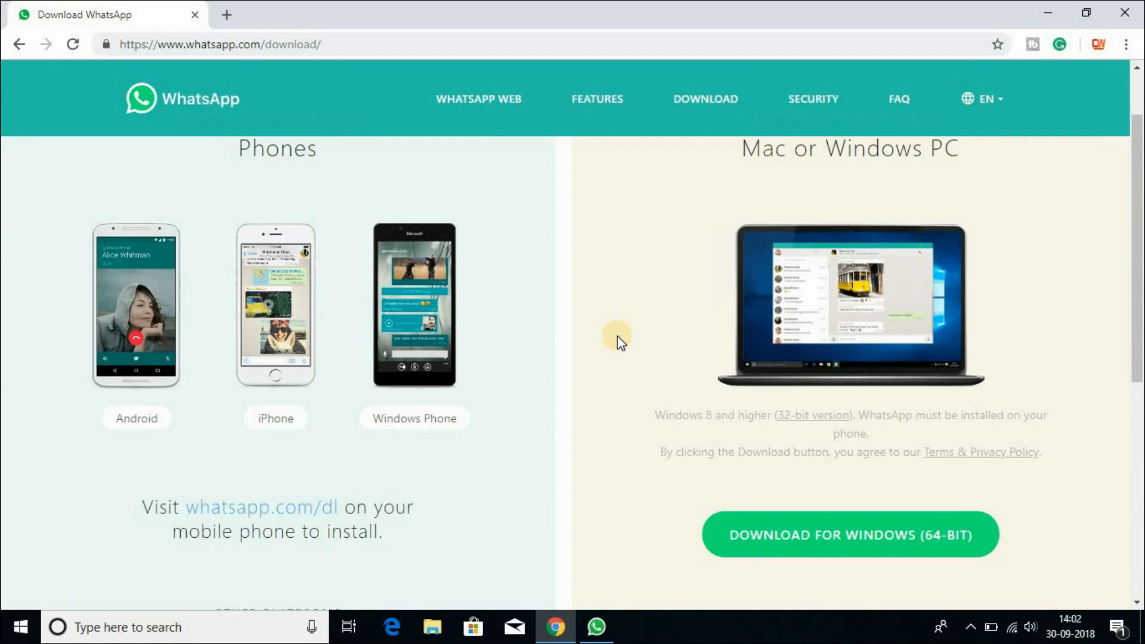
{"action": "scroll", "scroll_direction": "up", "scroll_amount": 3}
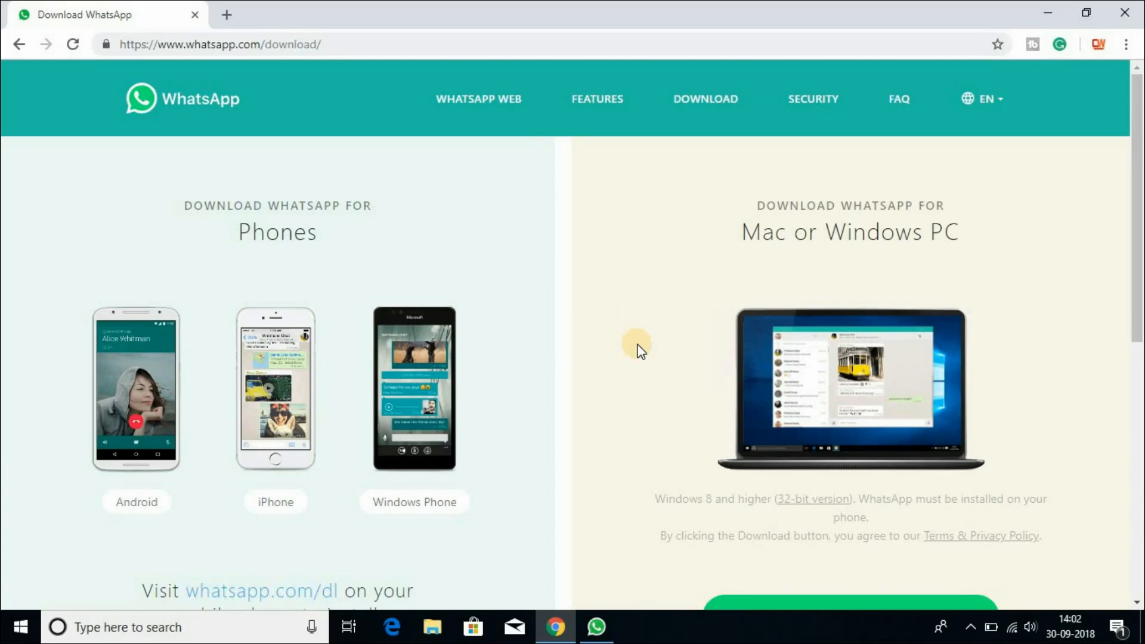
{"action": "left_click", "coordinate": [596, 626]}
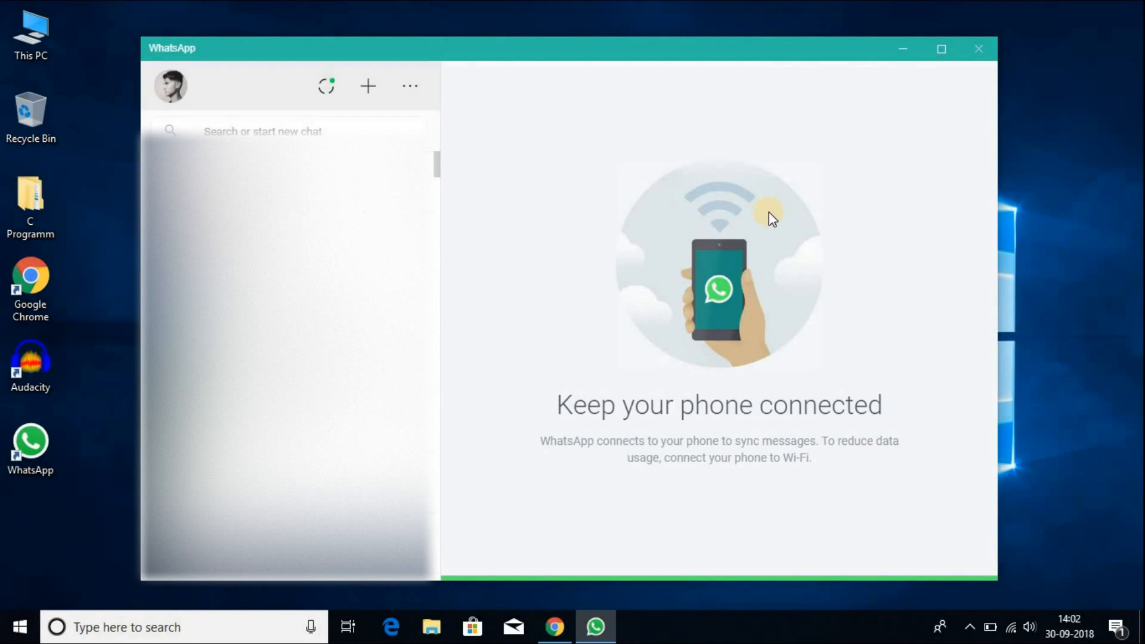